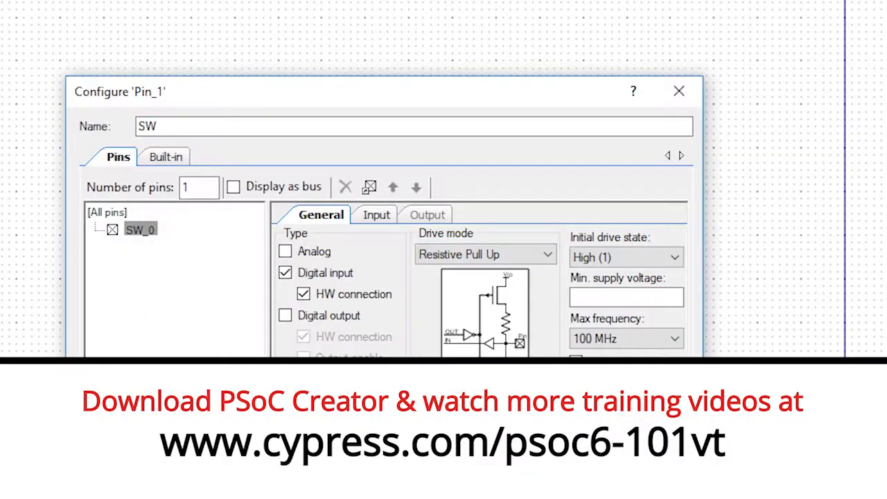
- Close the Pin_1 configuration dialog and return to the workspace start page
click(679, 91)
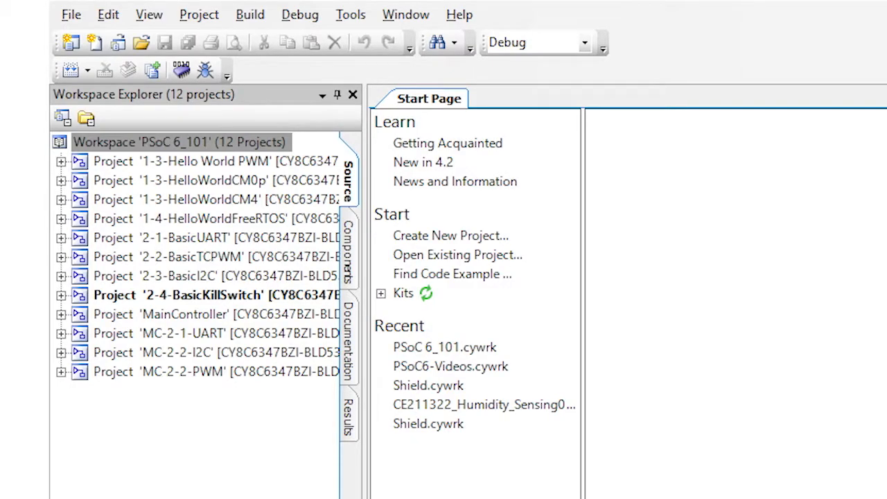
mouse_move(210, 211)
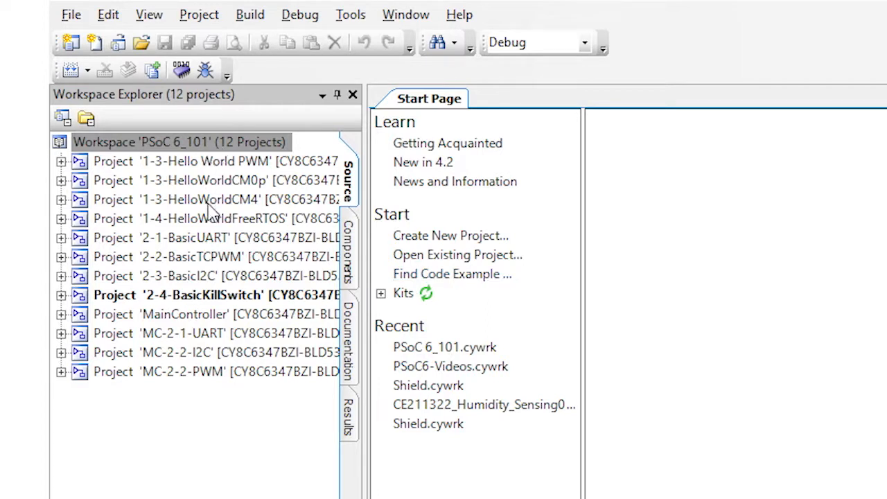
mouse_move(208, 166)
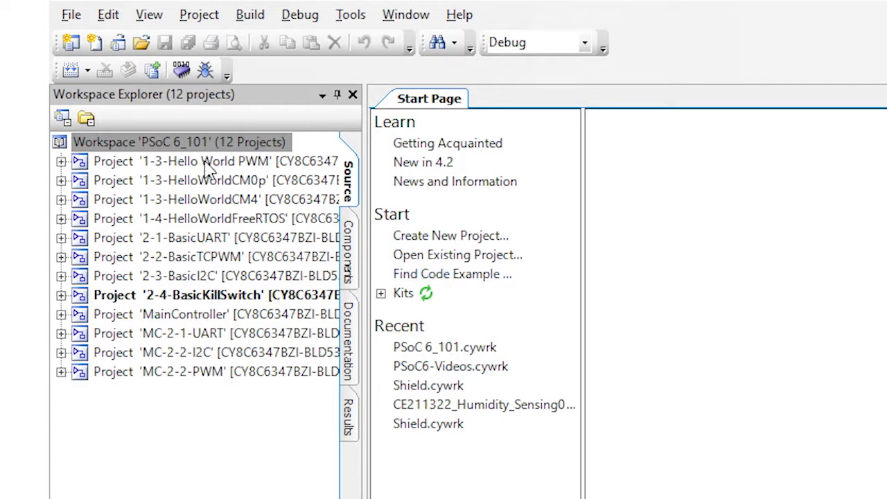
mouse_move(243, 302)
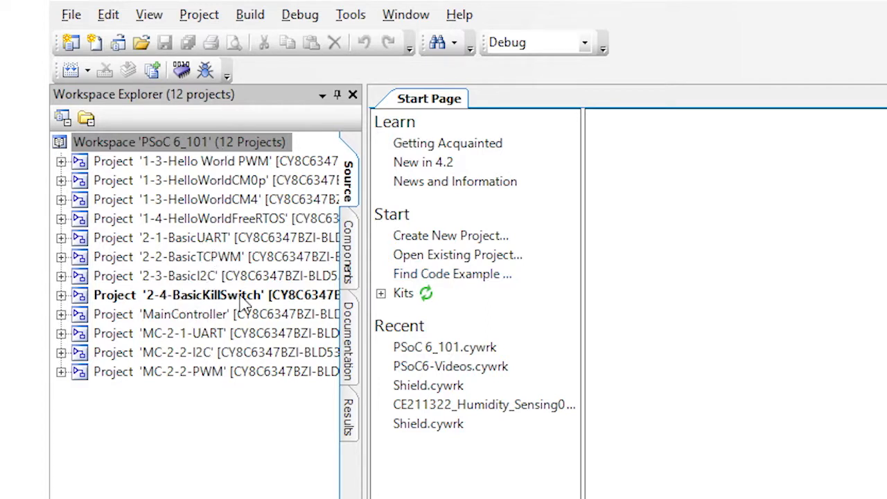
mouse_move(205, 301)
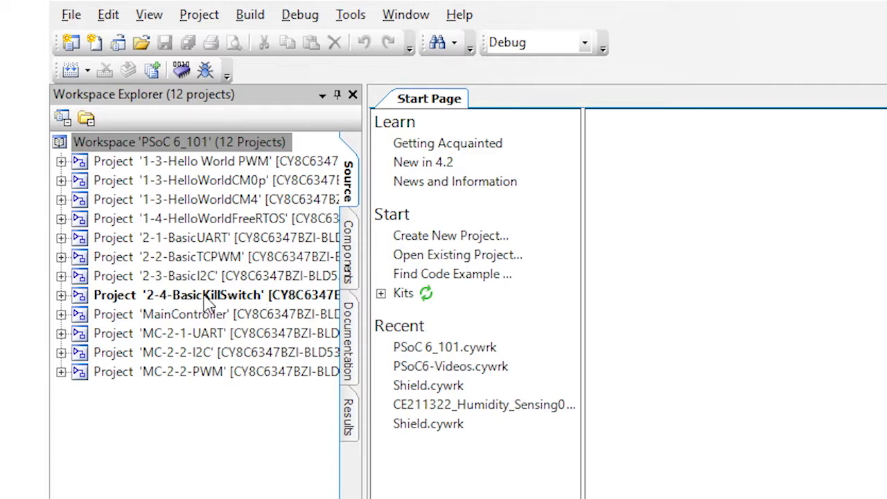
click(208, 295)
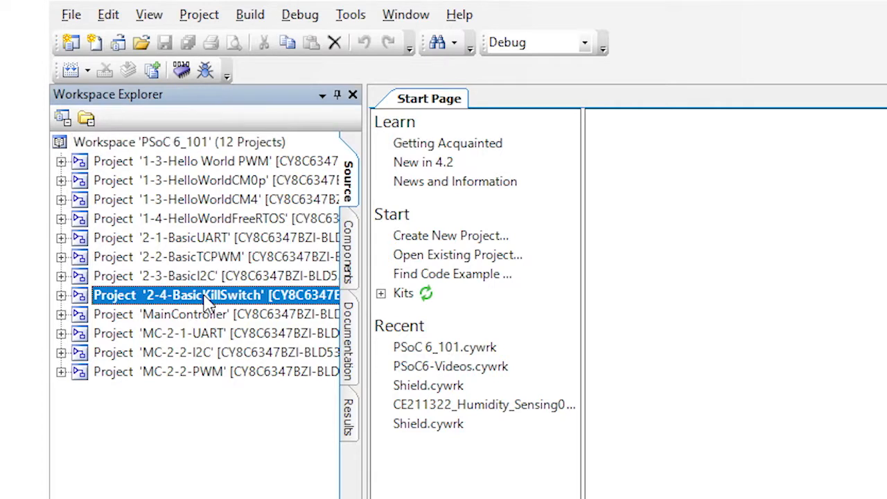
mouse_move(182, 71)
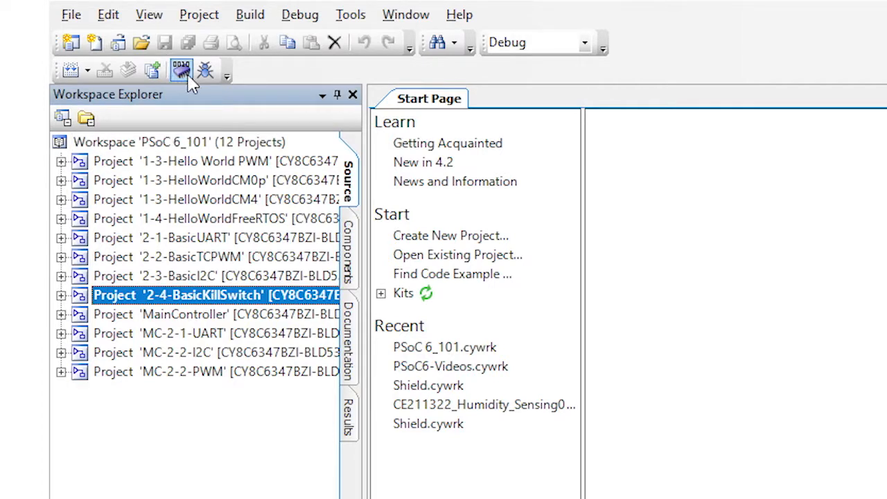
mouse_move(181, 72)
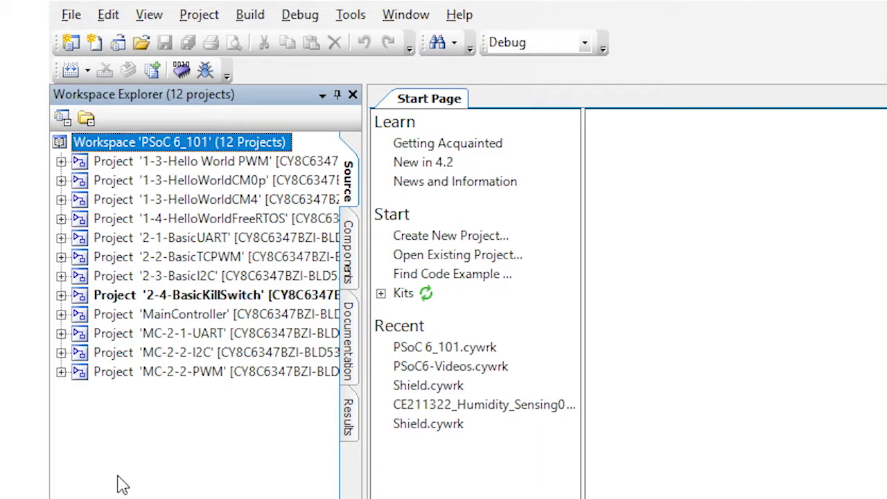
- Set MainController as the active project via its Workspace Explorer context menu
click(166, 314)
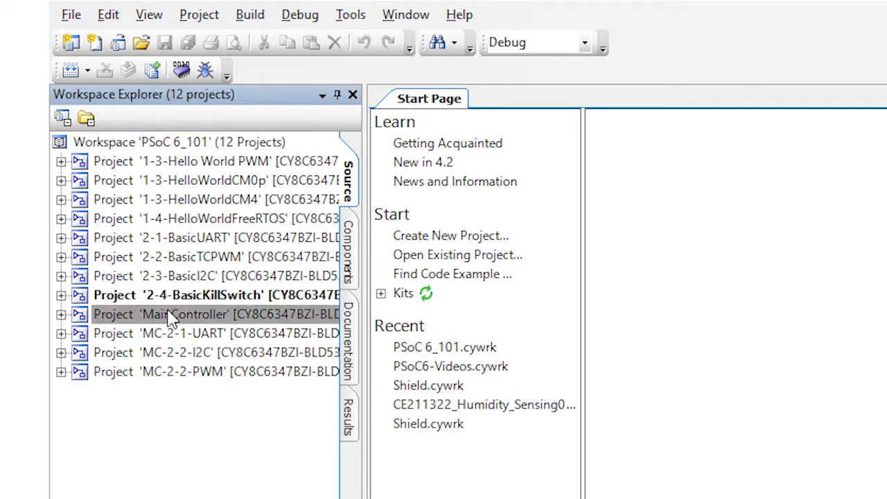
right_click(173, 314)
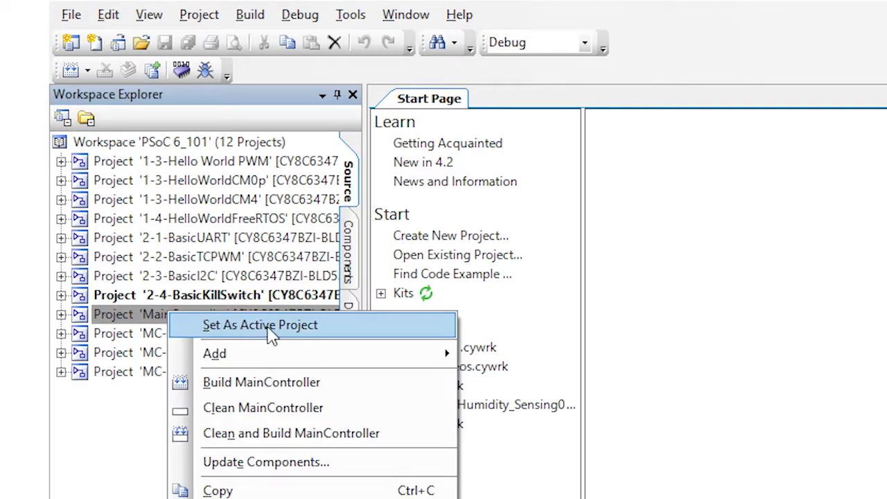
click(261, 324)
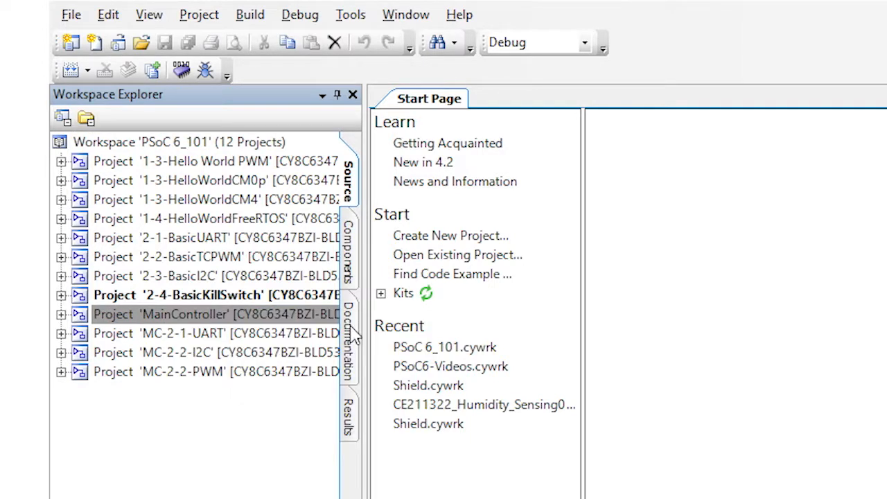
double_click(183, 313)
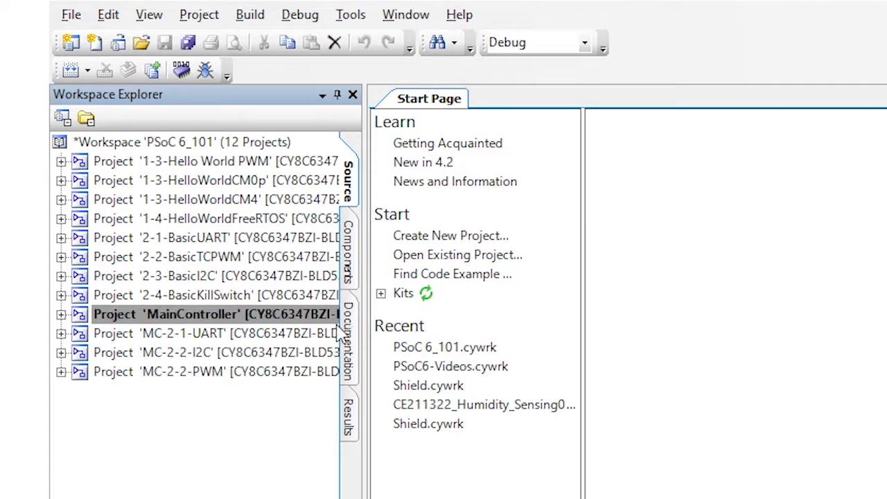
click(180, 142)
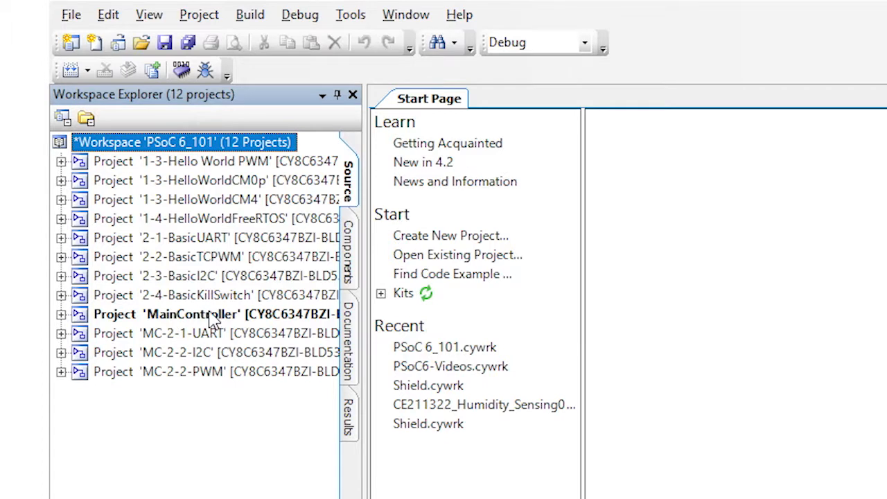
mouse_move(76, 316)
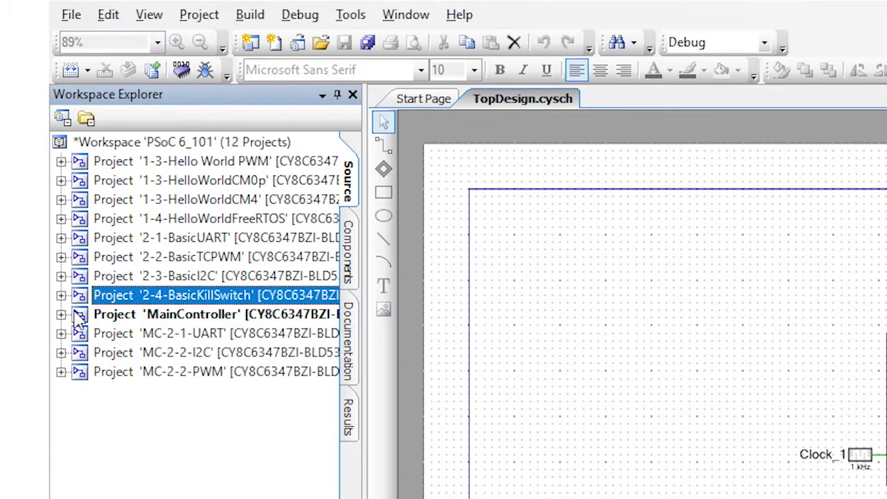
- Open MainController's TopDesign schematic, then set 2-4-BasicKillSwitch active again
click(61, 315)
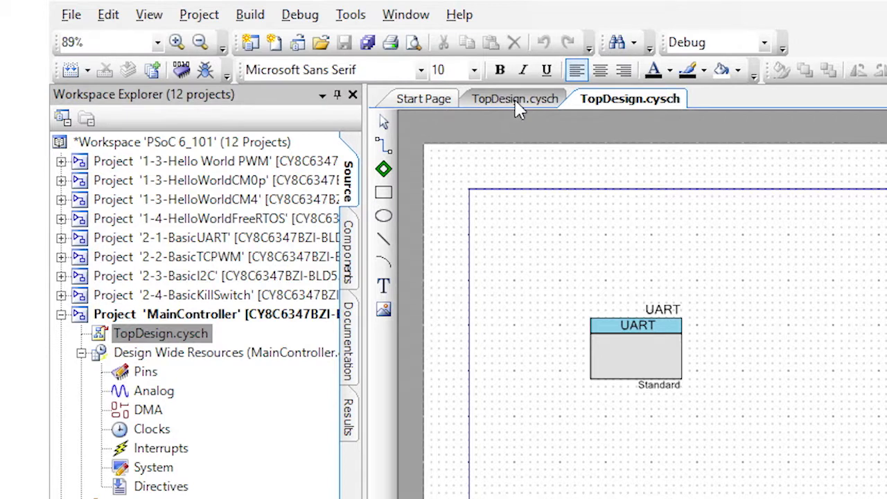
click(426, 98)
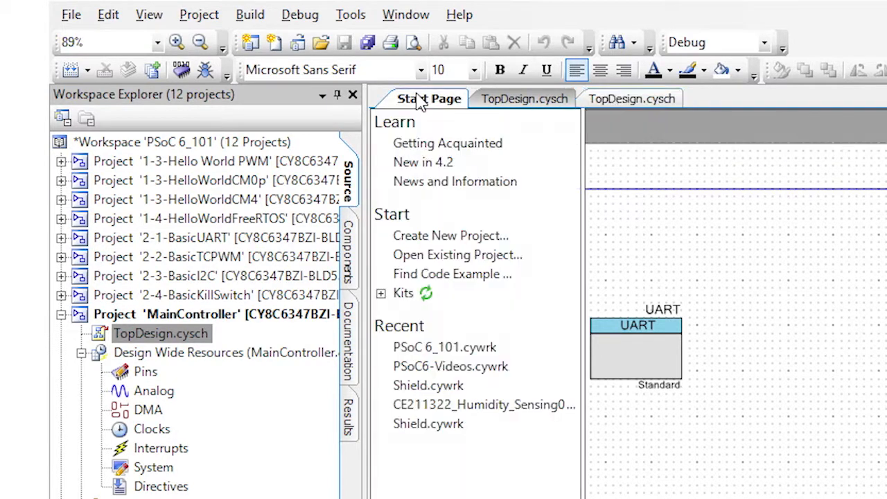
mouse_move(532, 114)
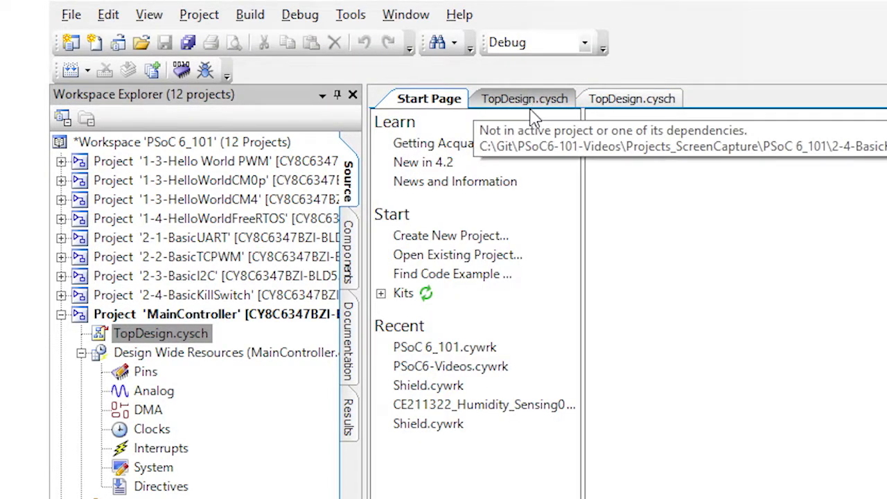
mouse_move(535, 119)
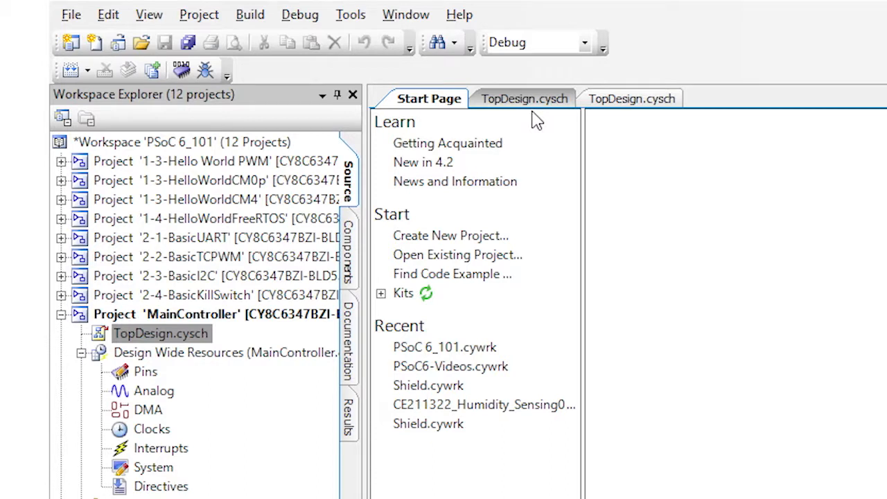
mouse_move(547, 122)
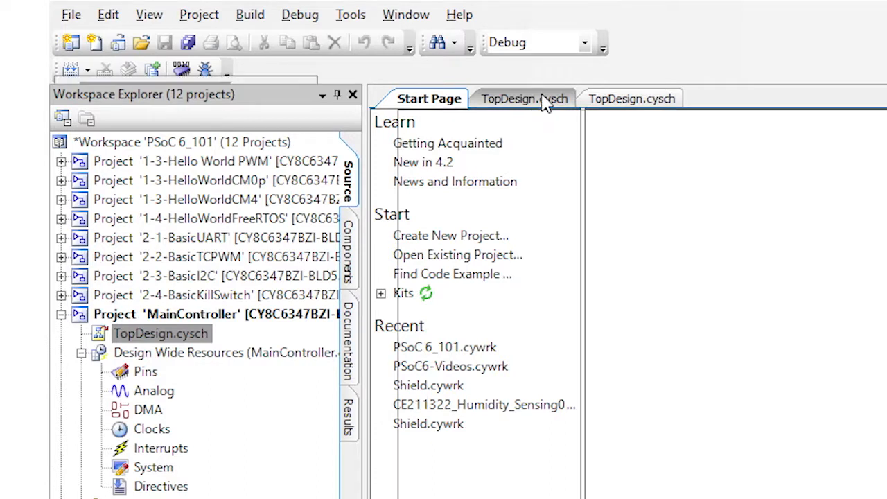
click(524, 98)
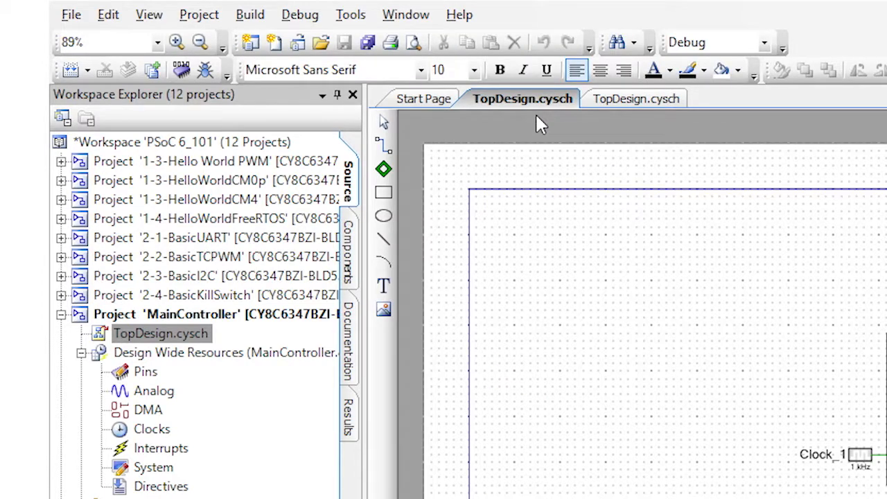
mouse_move(635, 99)
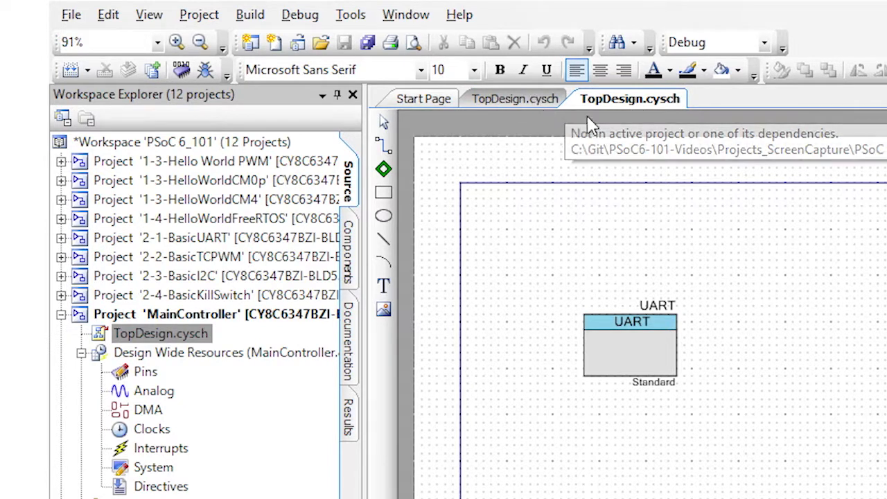
mouse_move(563, 106)
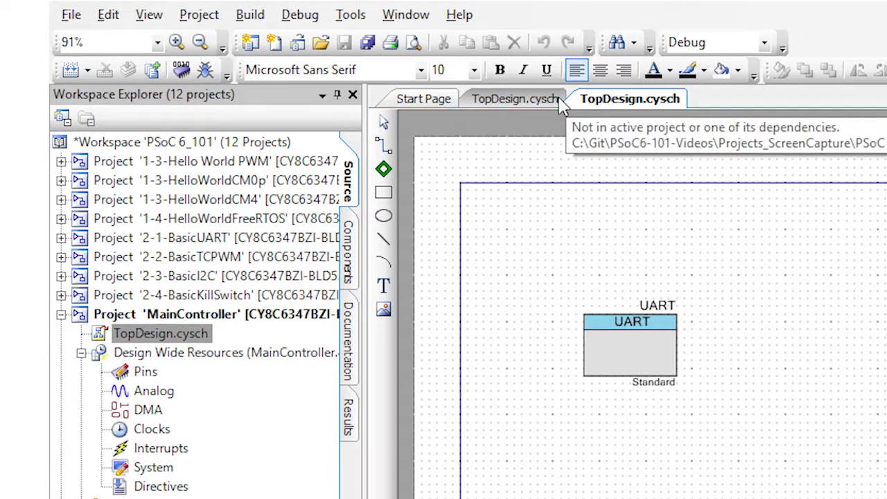
mouse_move(576, 150)
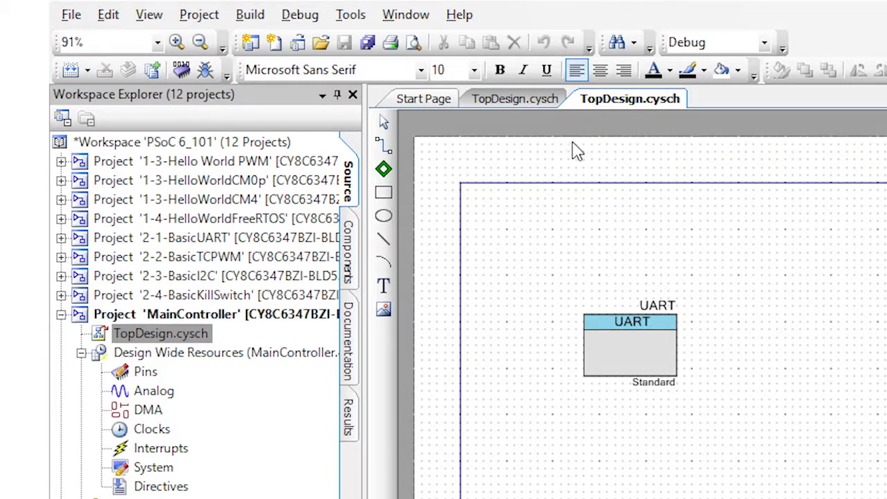
mouse_move(530, 98)
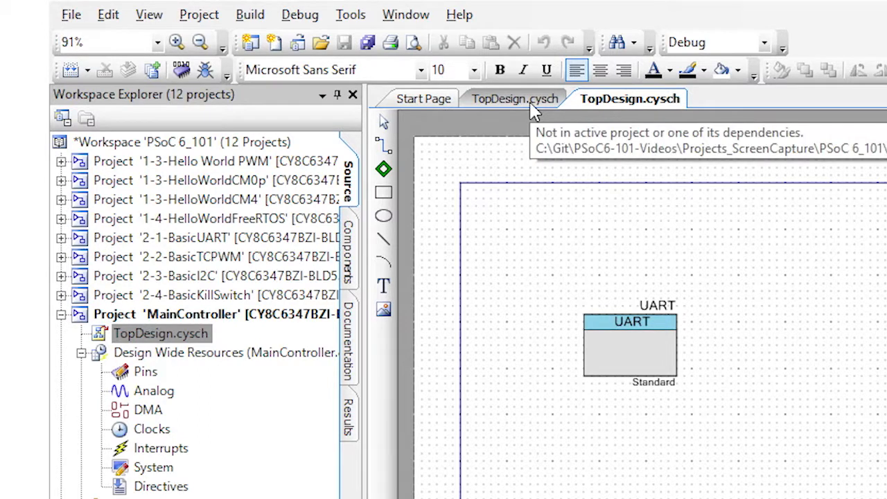
right_click(194, 294)
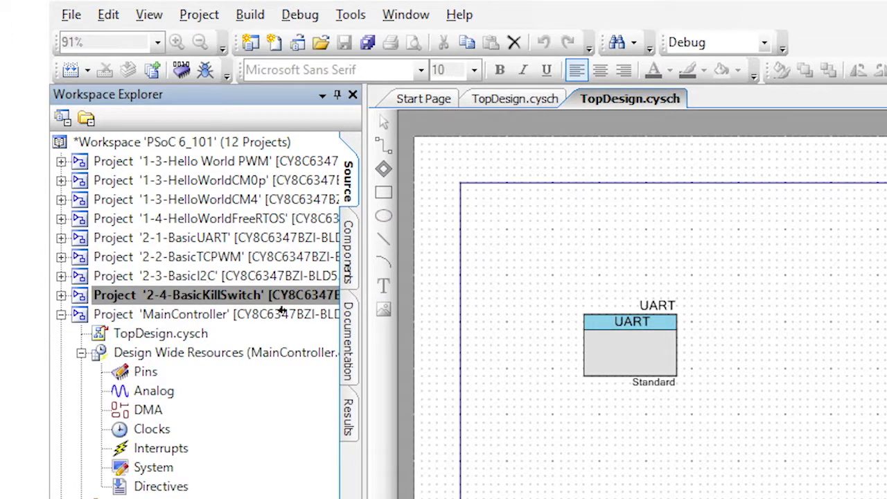
mouse_move(454, 297)
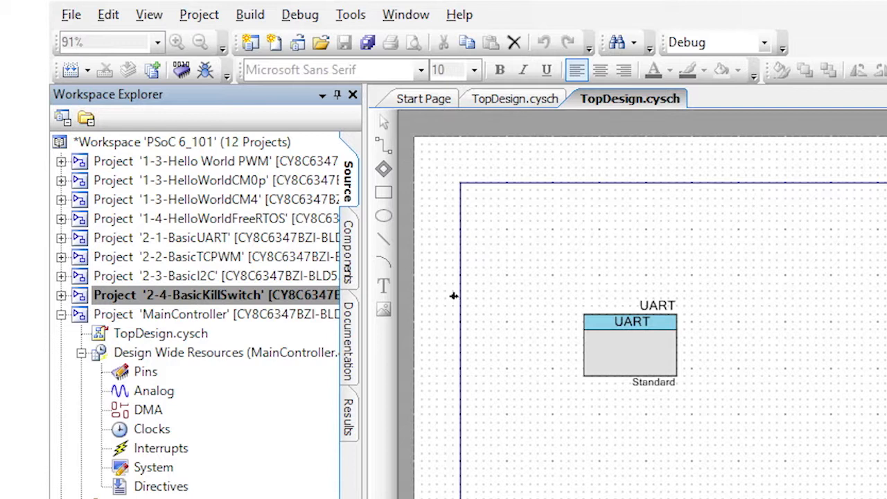
mouse_move(452, 157)
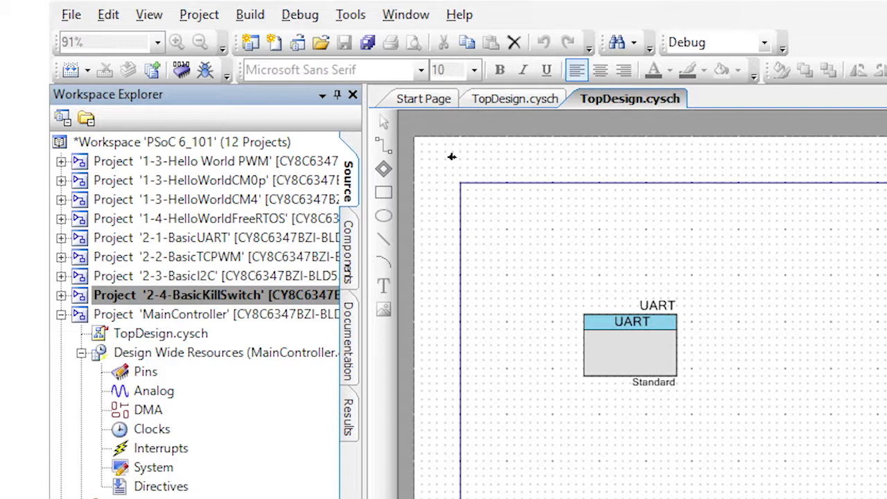
mouse_move(452, 160)
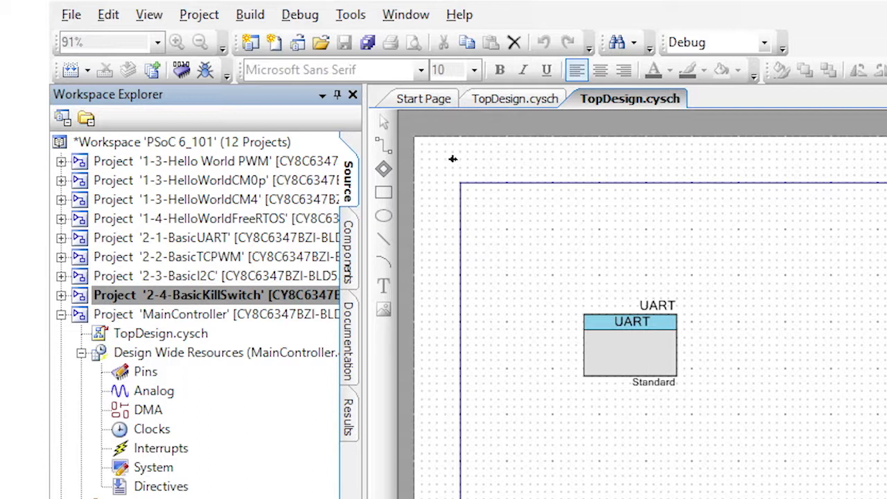
- Close all tabs but the kill-switch schematic and reopen MainController's TopDesign.cysch
right_click(630, 98)
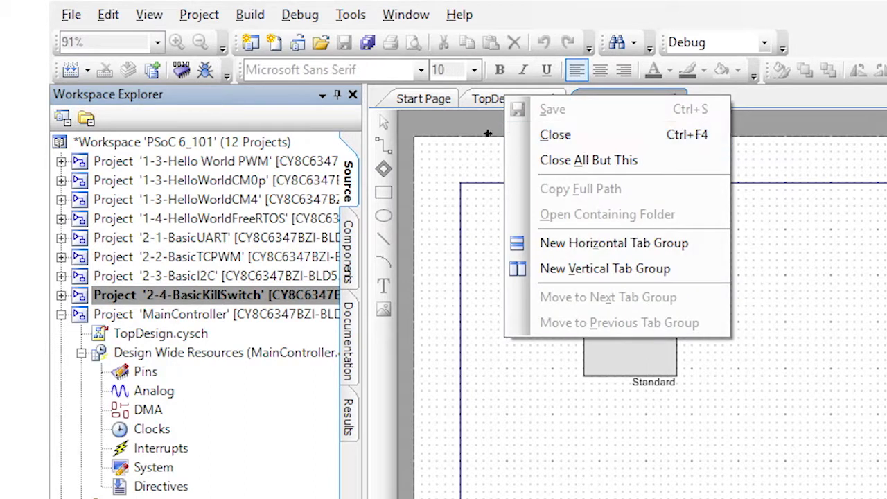
mouse_move(568, 161)
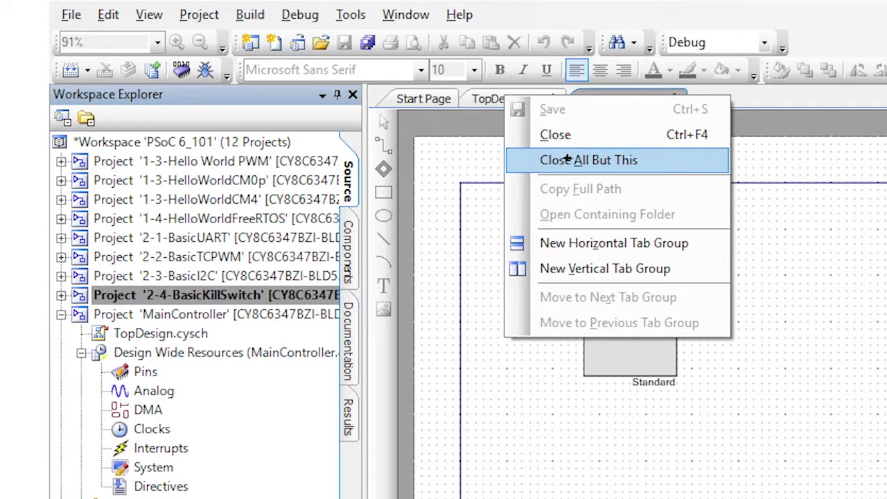
click(612, 161)
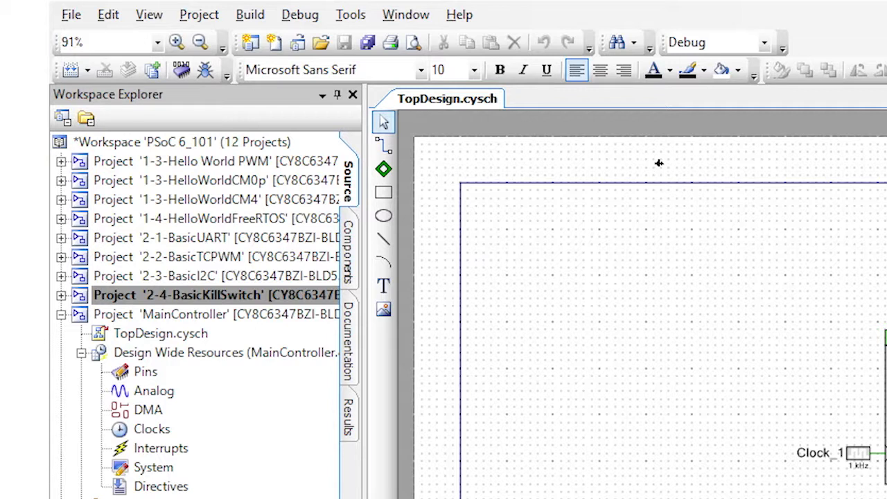
mouse_move(301, 298)
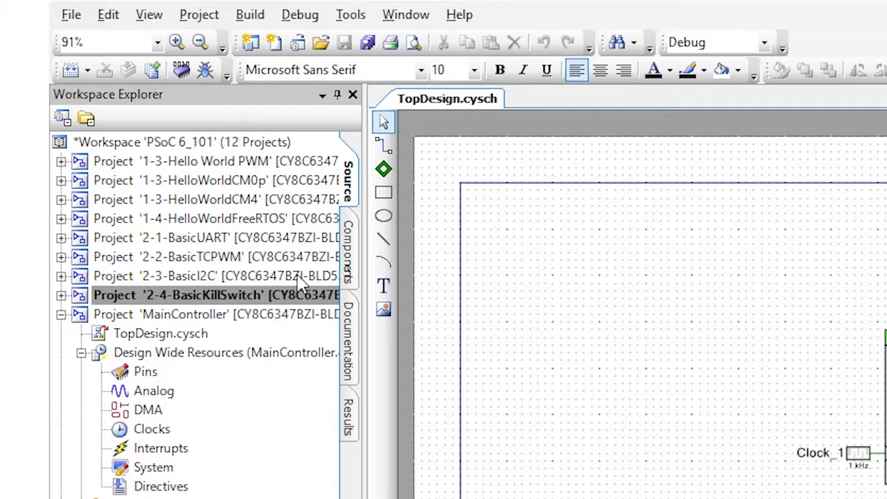
mouse_move(437, 109)
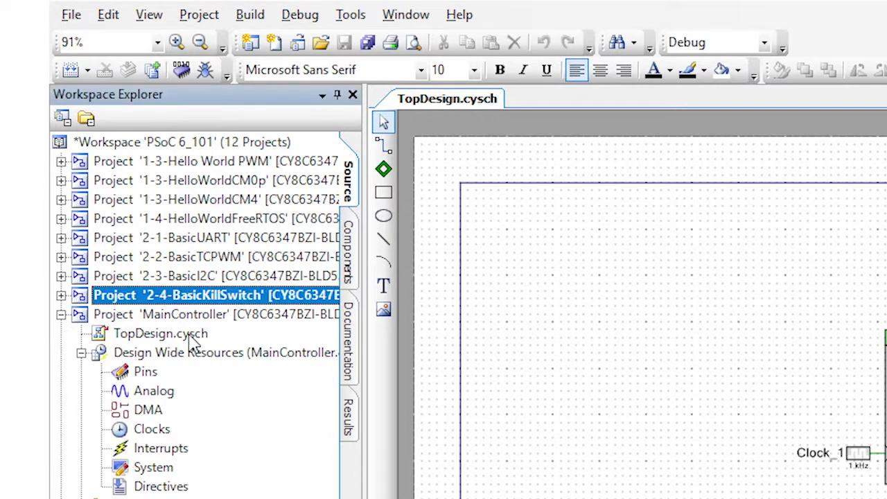
double_click(160, 333)
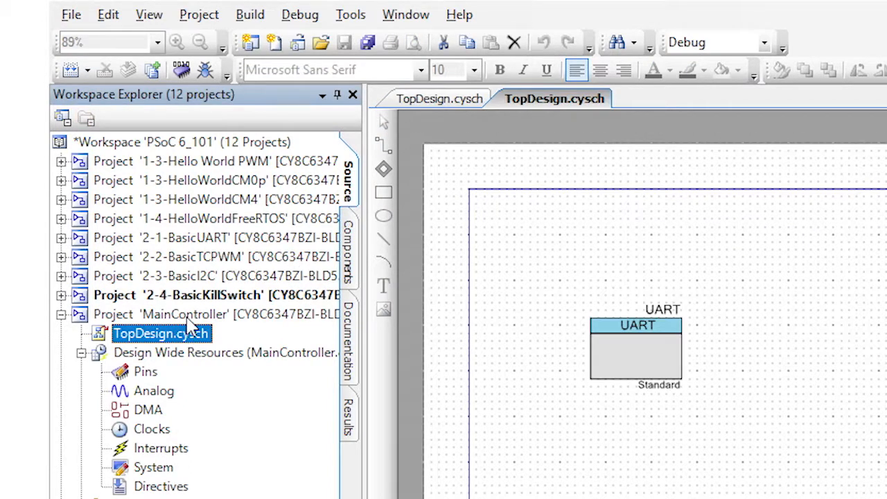
right_click(183, 314)
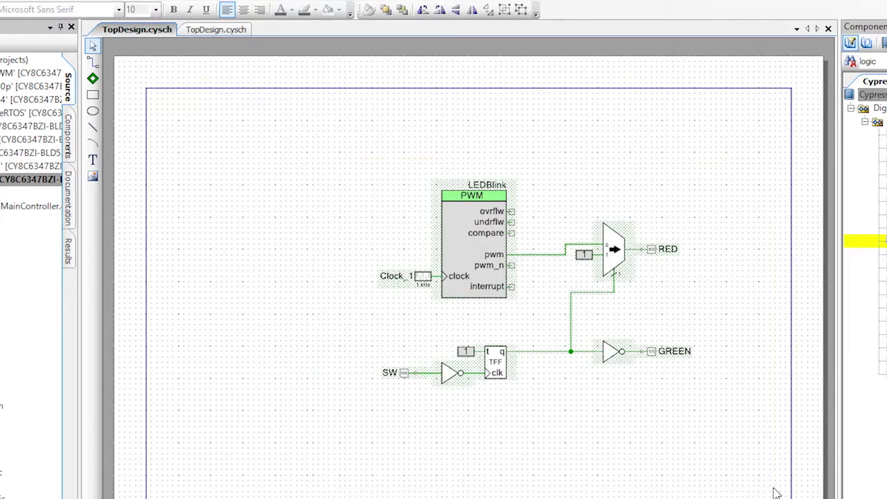
mouse_move(766, 489)
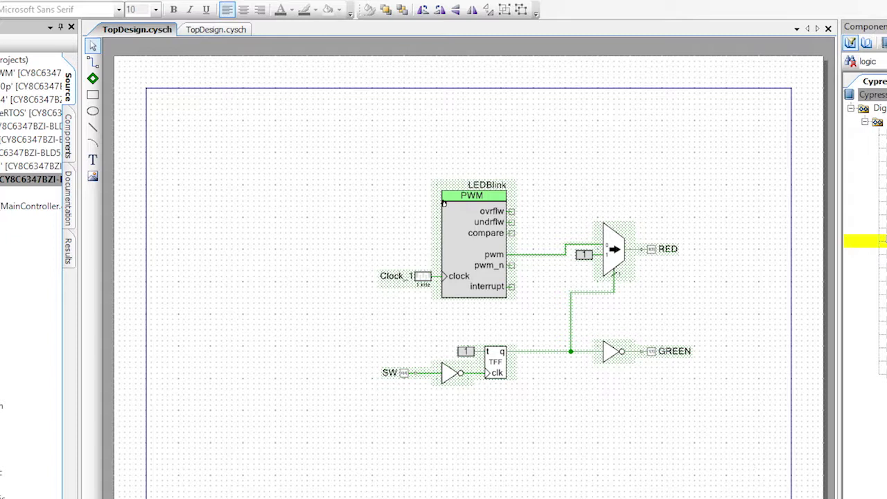
- Select the kill-switch PWM, clock and flip-flop logic to copy into MainController
click(216, 29)
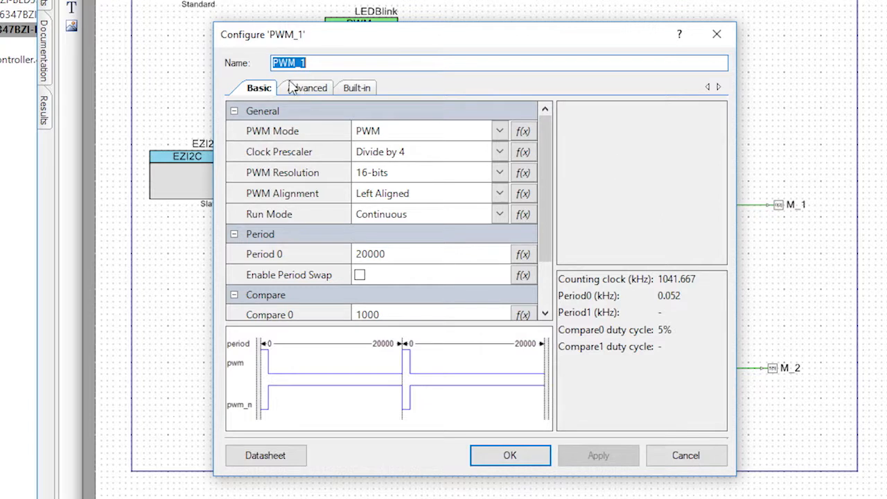
- Set the Advanced kill input of PWM_1 and PWM_2 to Rising Edge
click(305, 87)
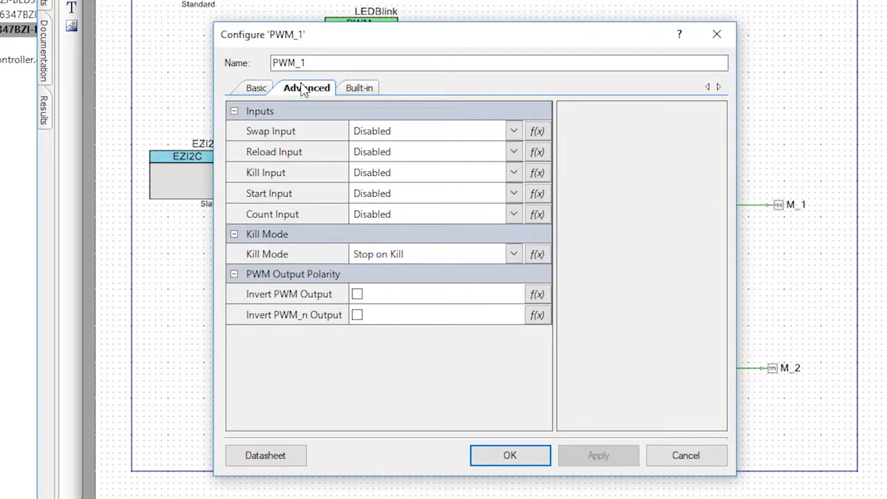
mouse_move(335, 96)
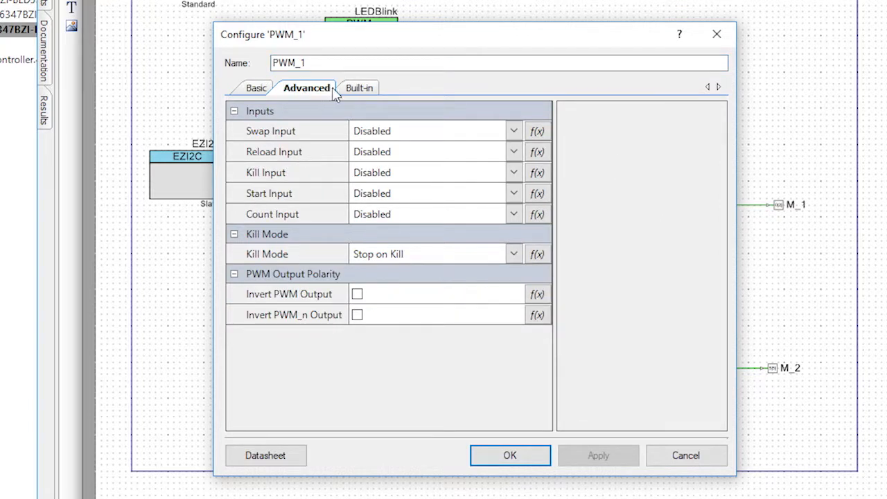
click(512, 172)
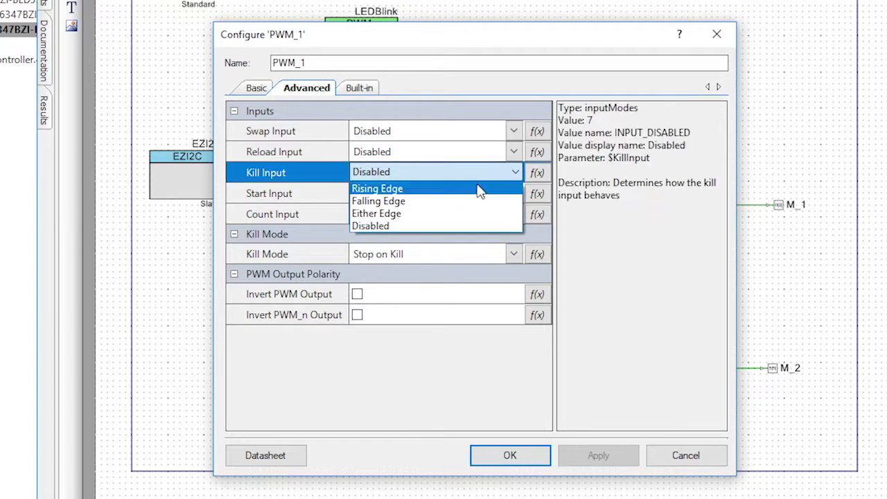
click(379, 201)
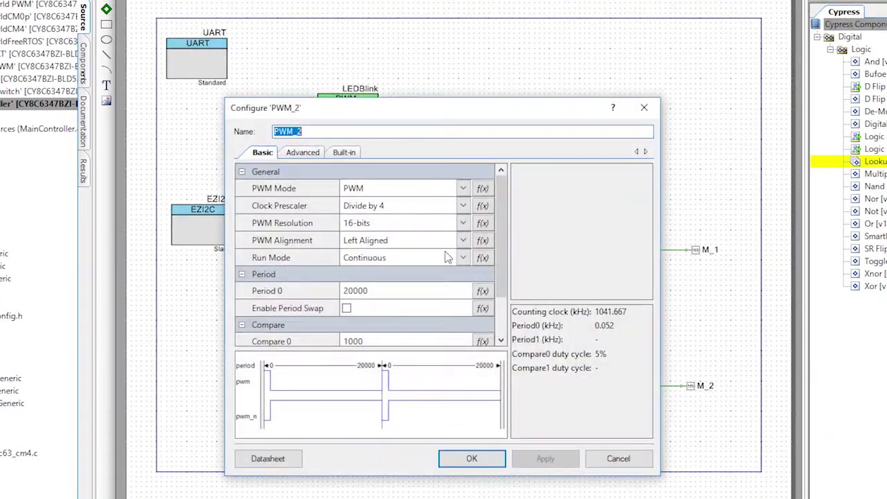
click(301, 151)
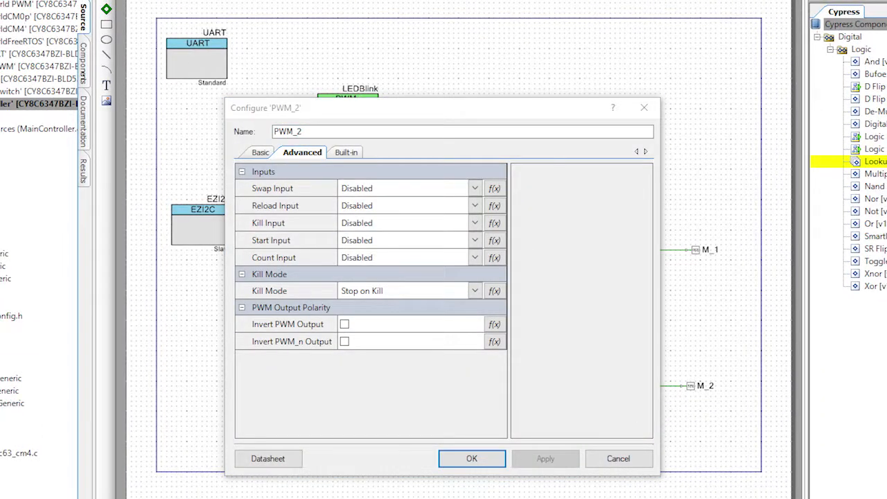
click(474, 239)
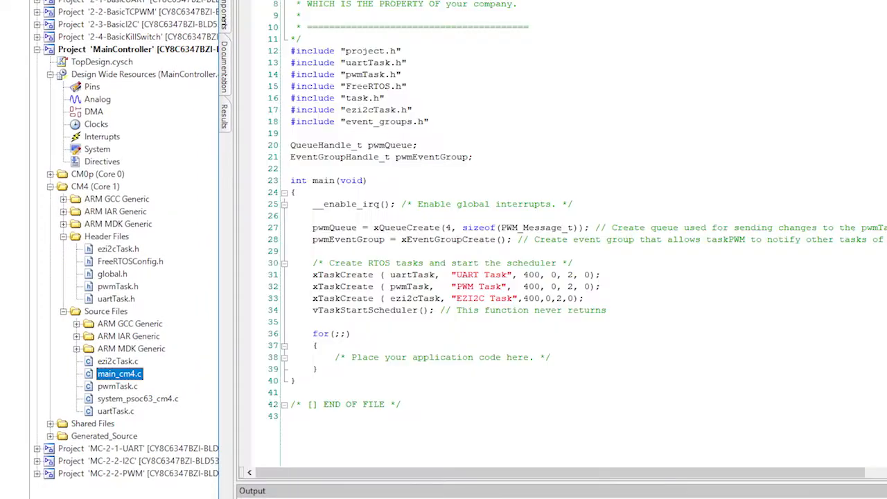
mouse_move(366, 204)
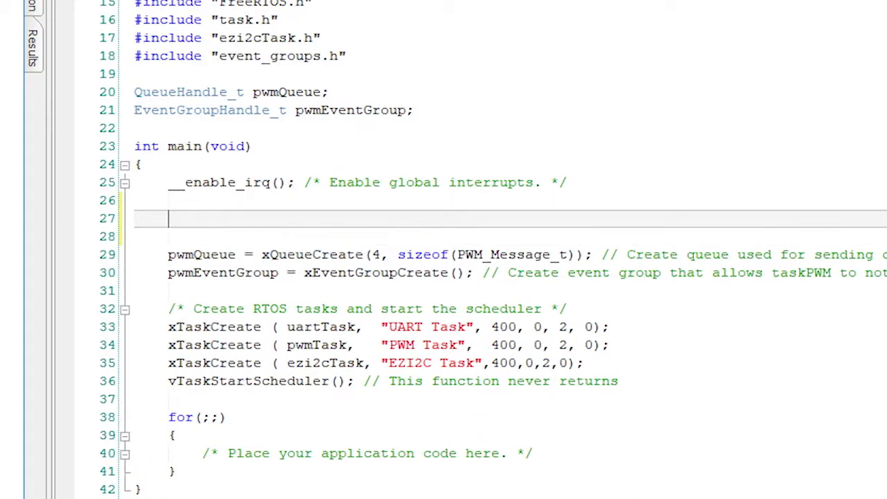
- Insert 'LEDBlink_' on a new line after __enable_irq(); in main_cm4.c
text(LEDBlink_)
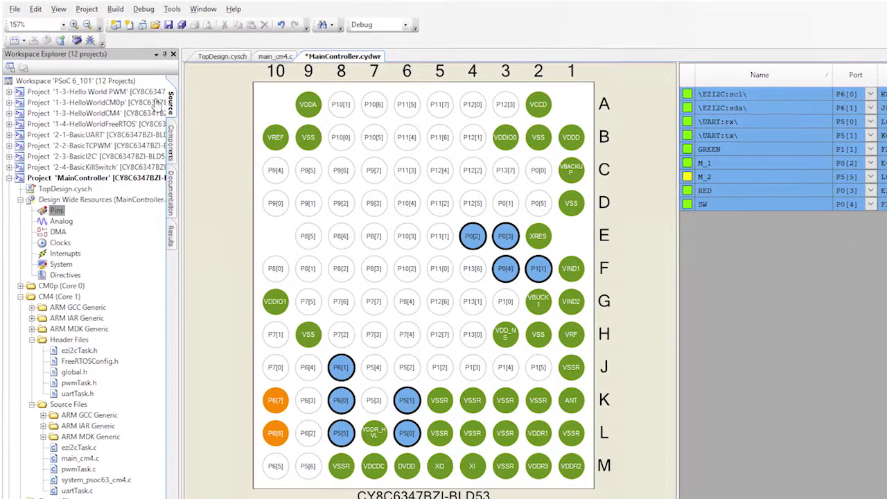
- Scroll the MainController.cydwr Pins table to reach the GREEN, RED and SW rows
scroll(down, 3)
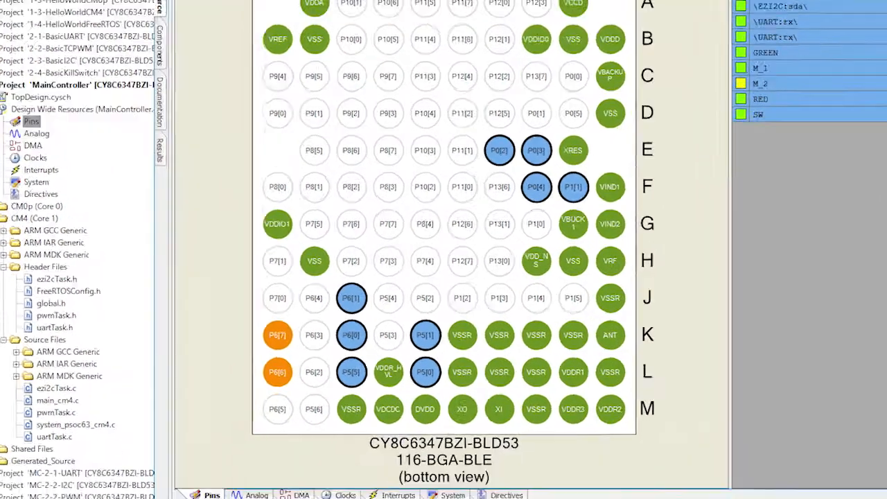